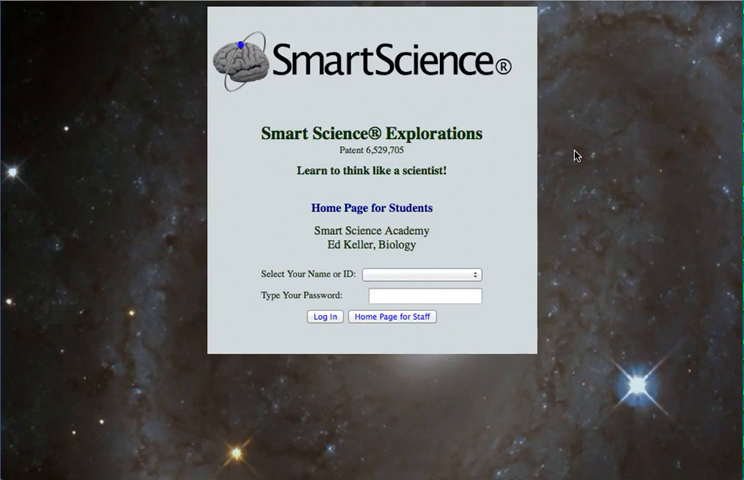
Sign in as the student and open the Start an Exploration list.
click(323, 317)
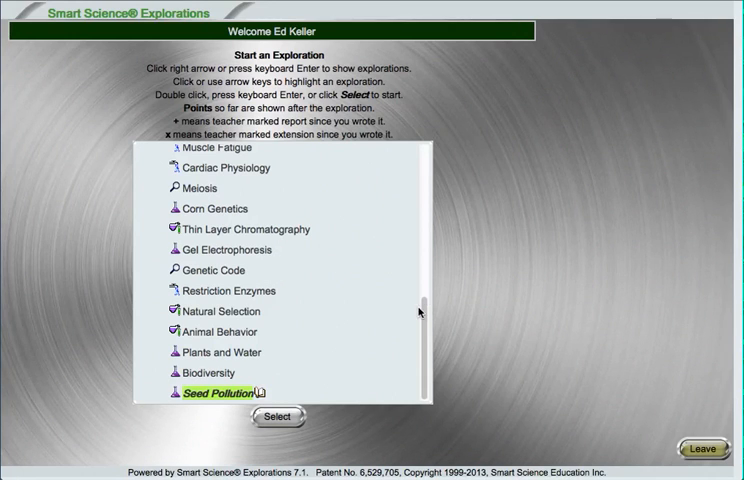
mouse_move(413, 321)
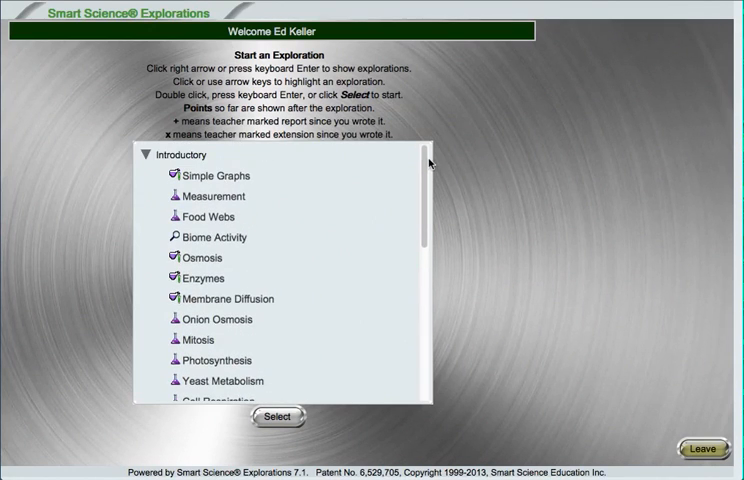
Scroll the exploration list and select Seed Pollution.
scroll(down, 3)
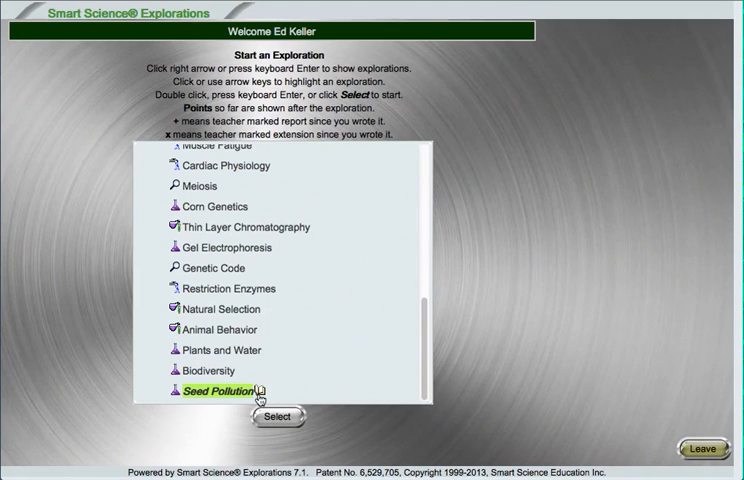
mouse_move(276, 417)
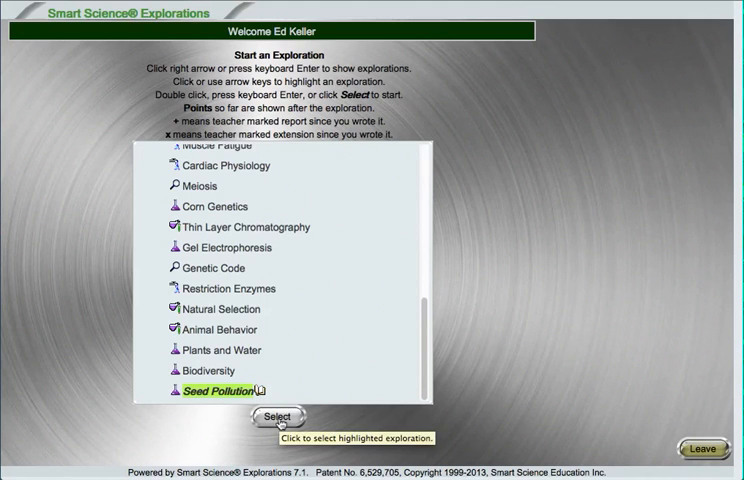
click(266, 417)
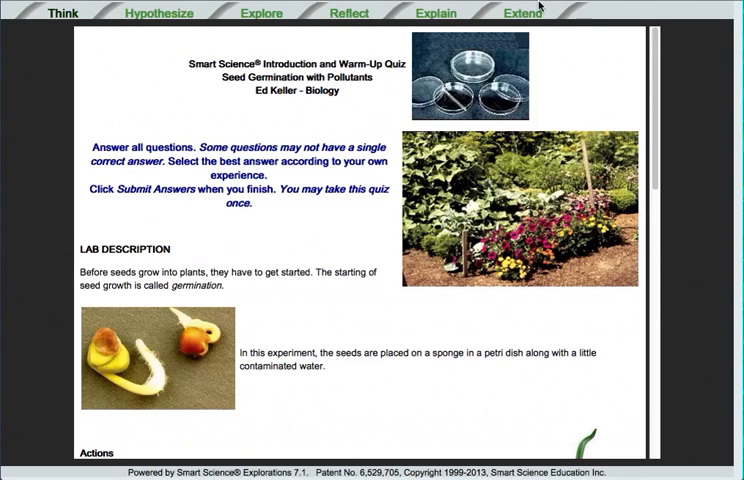
mouse_move(45, 32)
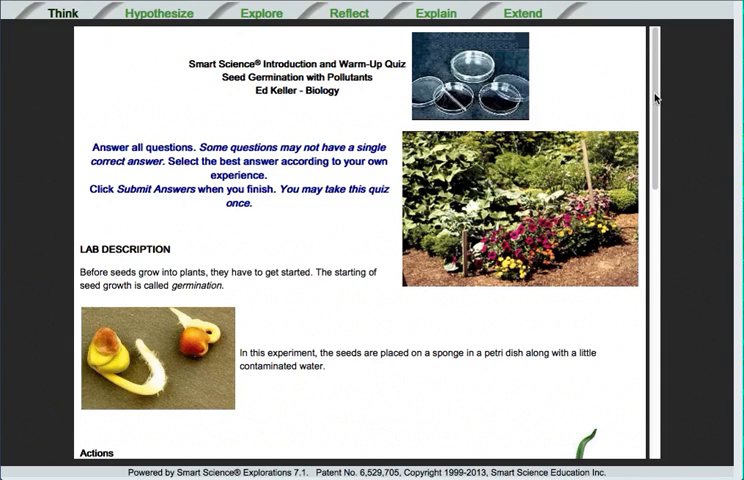
mouse_move(656, 98)
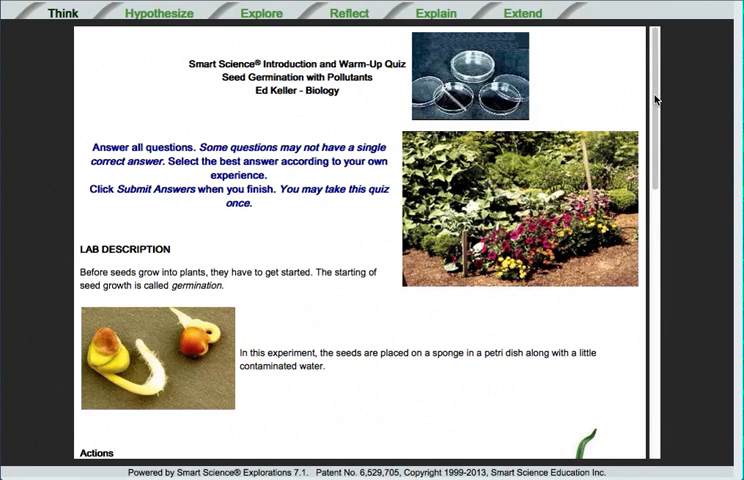
Scroll through the Introduction and lab actions down to the four warm-up quiz questions.
scroll(down, 3)
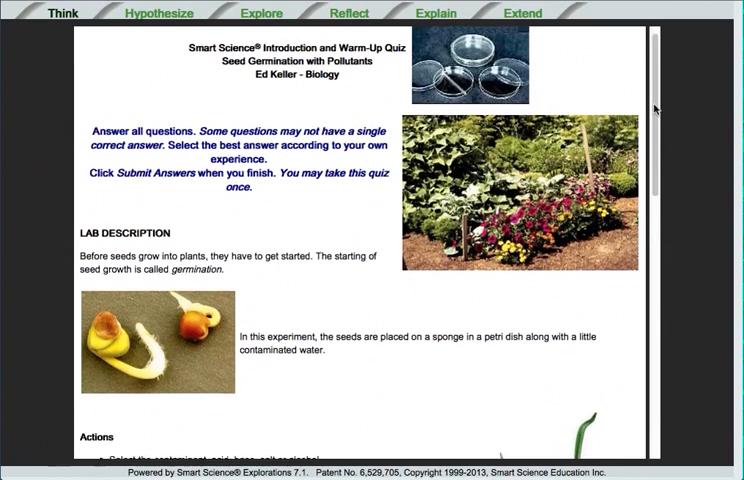
scroll(down, 3)
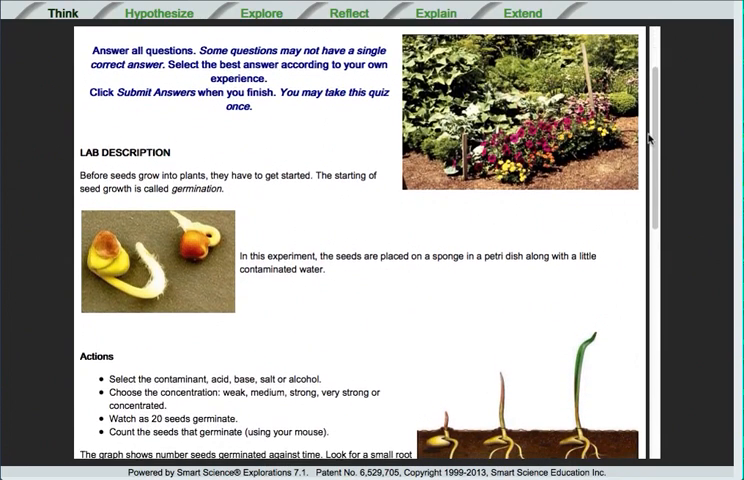
scroll(down, 3)
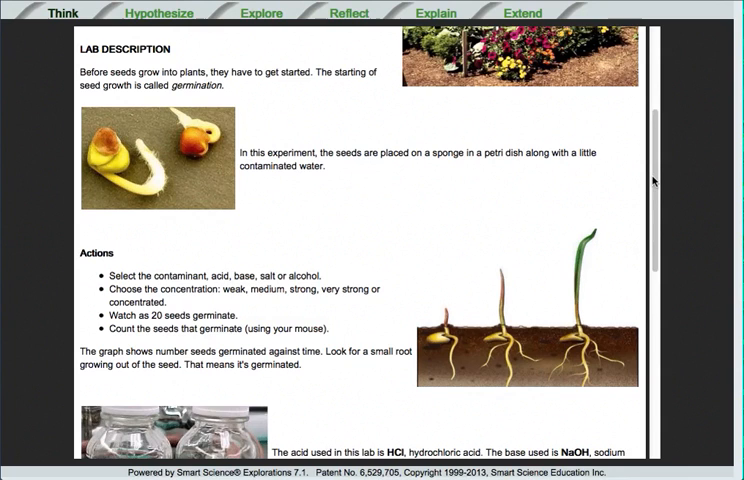
scroll(down, 3)
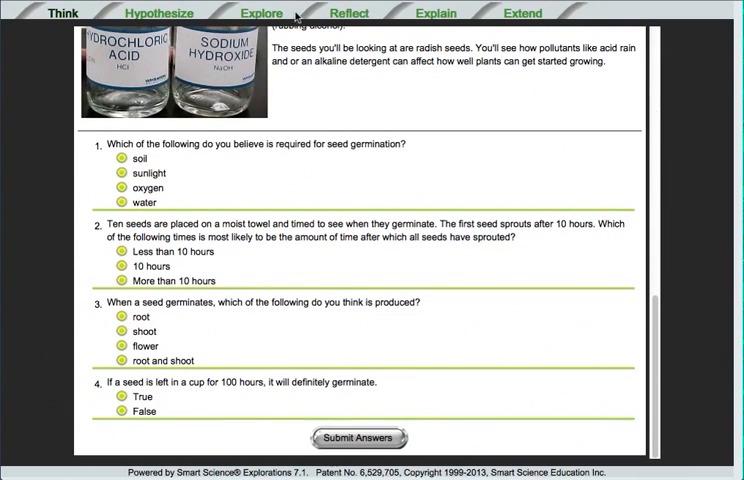
Answer sunlight, 10 hours, shoot and True, then submit and confirm the quiz.
click(124, 173)
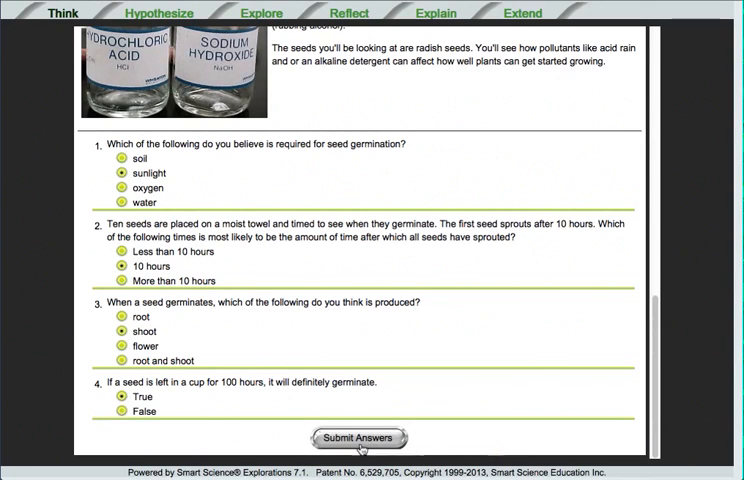
click(356, 437)
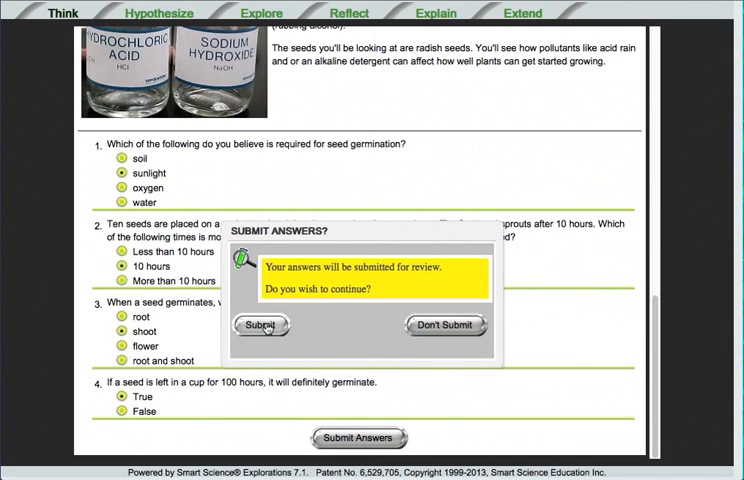
click(259, 325)
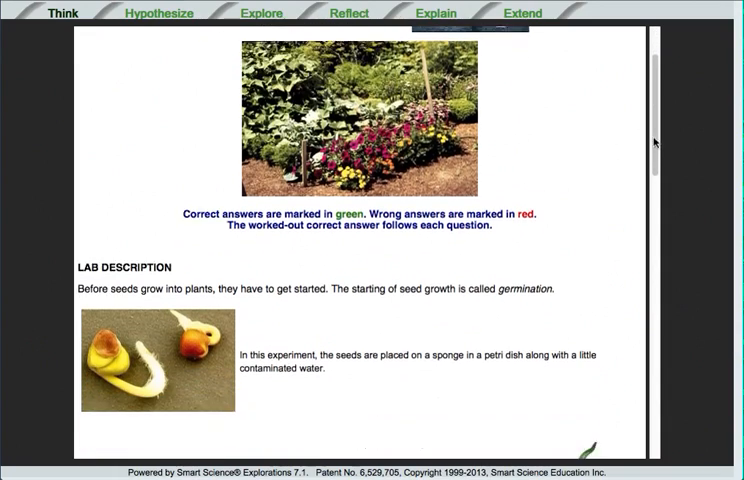
Scroll through the graded quiz feedback and close the results.
scroll(down, 3)
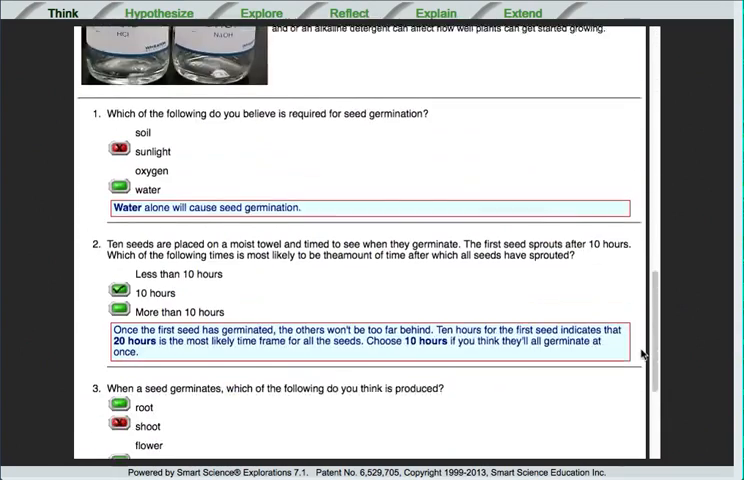
scroll(down, 3)
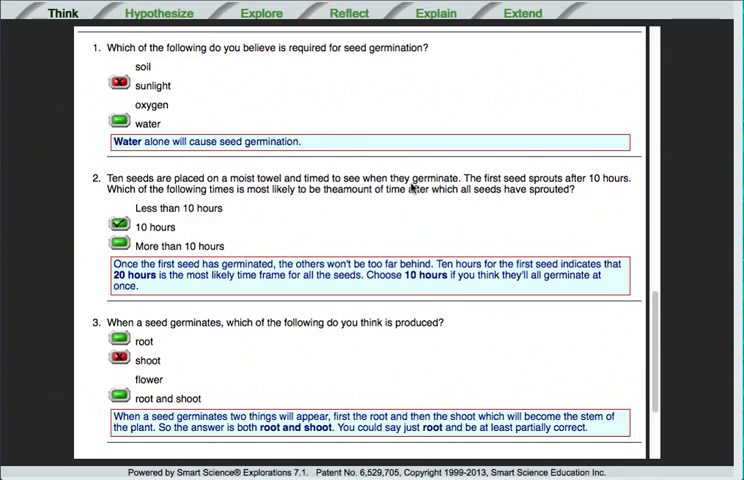
scroll(down, 3)
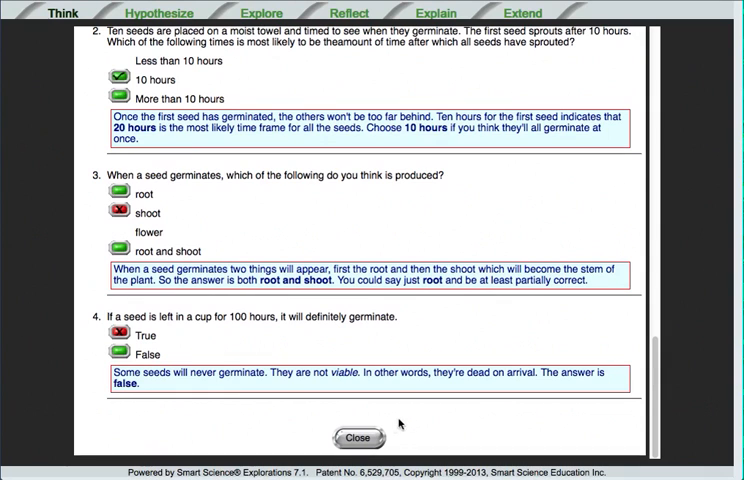
mouse_move(358, 437)
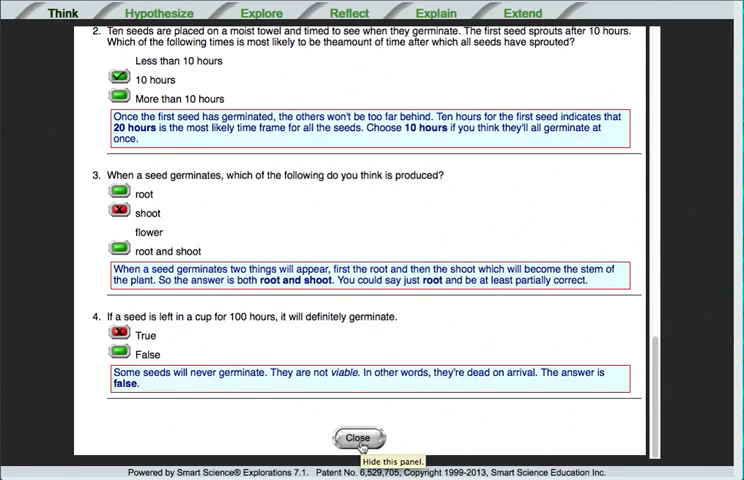
click(364, 437)
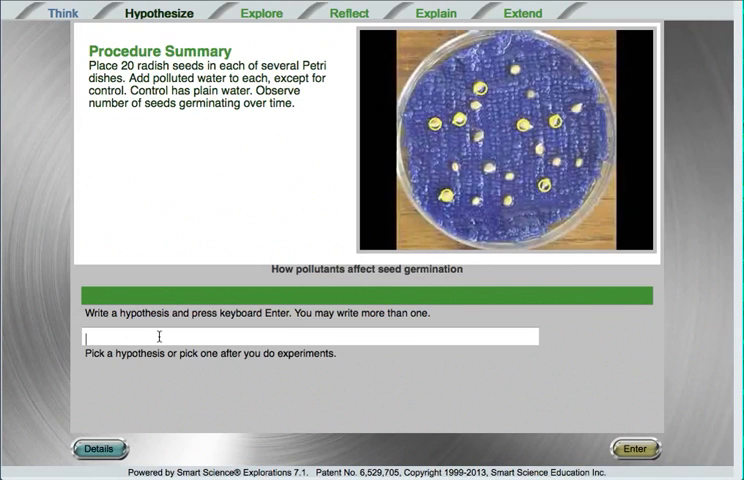
Type the hypothesis 'if seeds get acid then they dont germinate well because xyz'.
text(if seeds get)
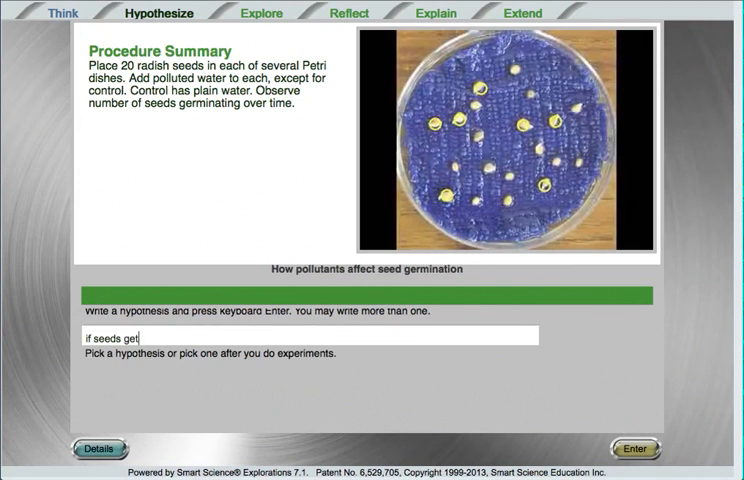
text(acid then they)
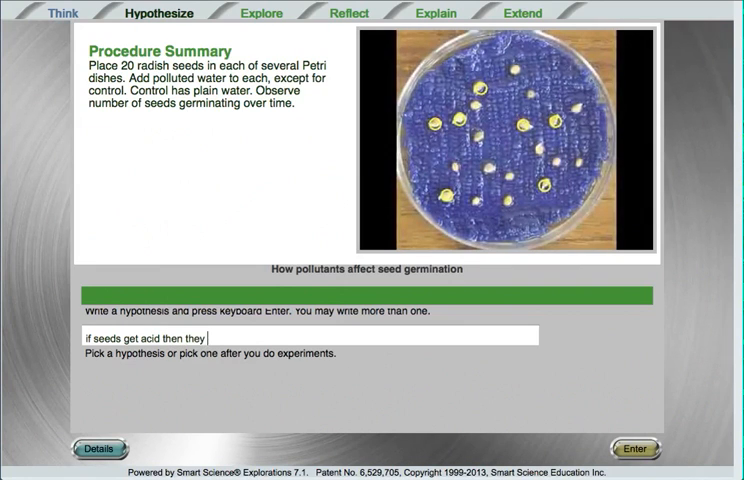
text(dont germinate well)
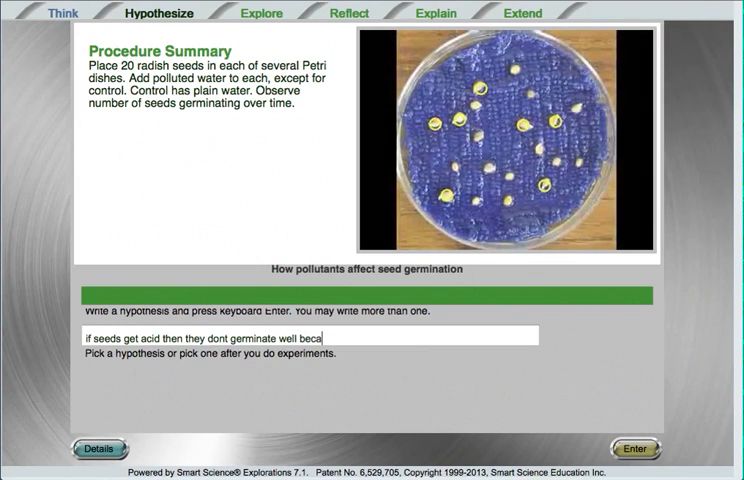
text(because xy)
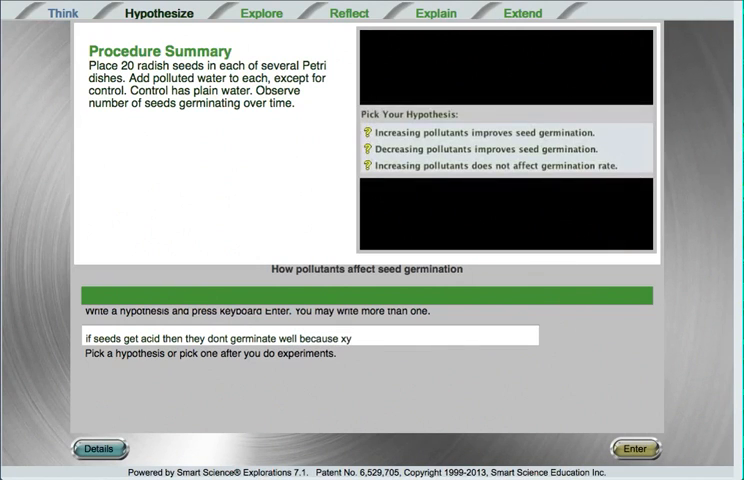
text(z)
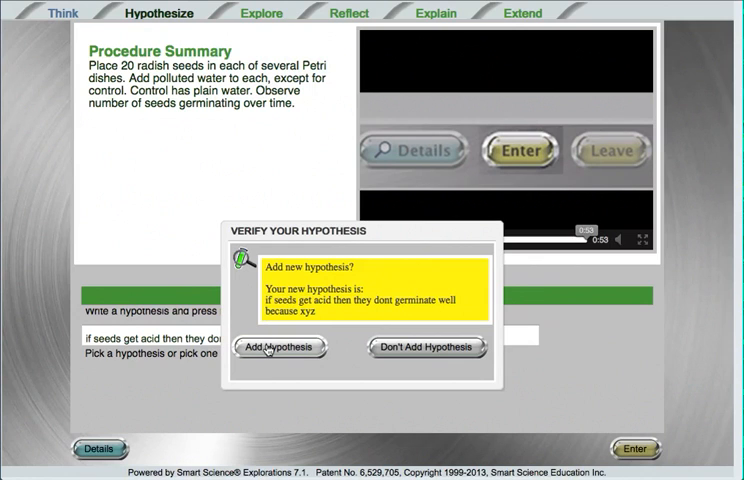
Add the acid hypothesis and pick it as the working hypothesis.
click(281, 347)
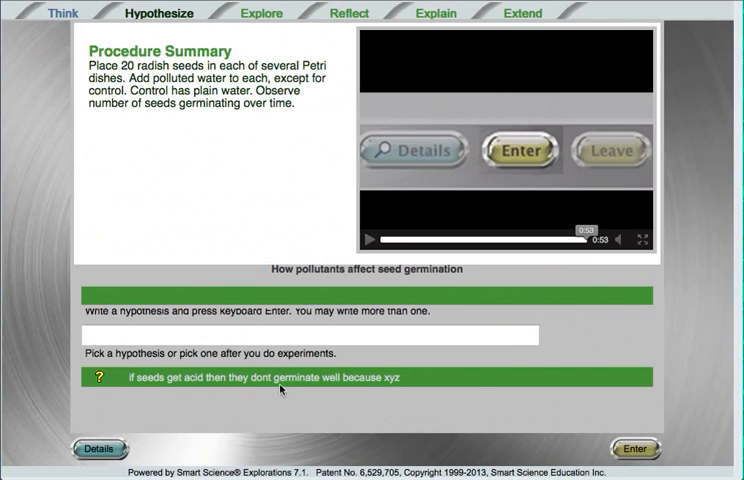
click(300, 378)
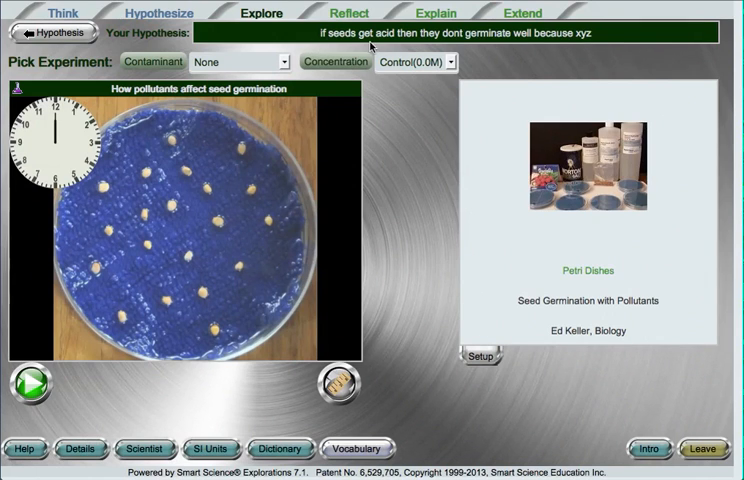
mouse_move(617, 307)
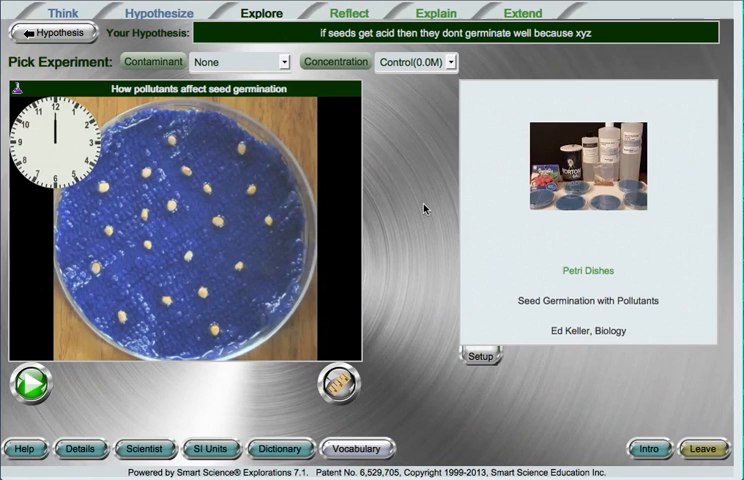
mouse_move(421, 210)
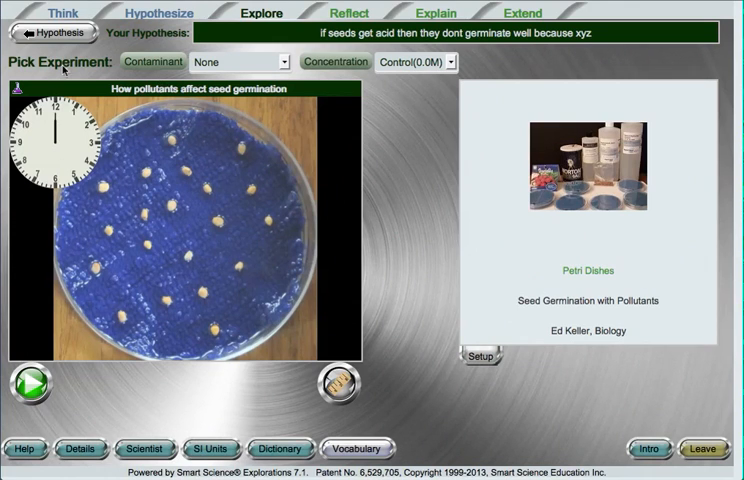
Choose Acid(HCl) as the contaminant at Weak(0.001M) concentration.
click(240, 61)
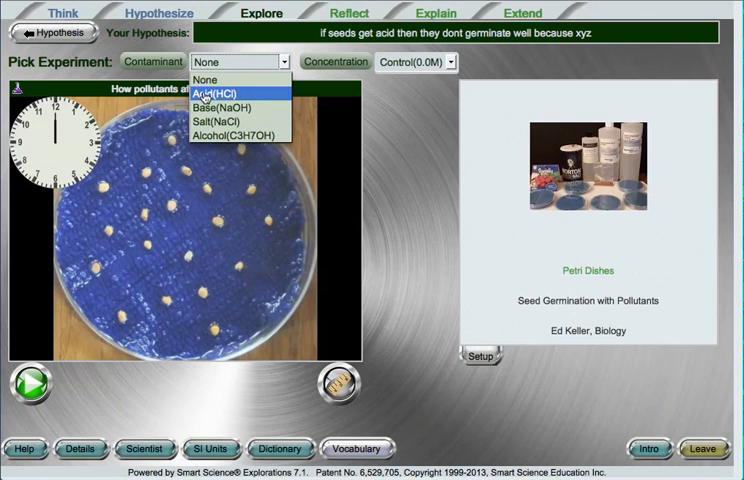
click(220, 87)
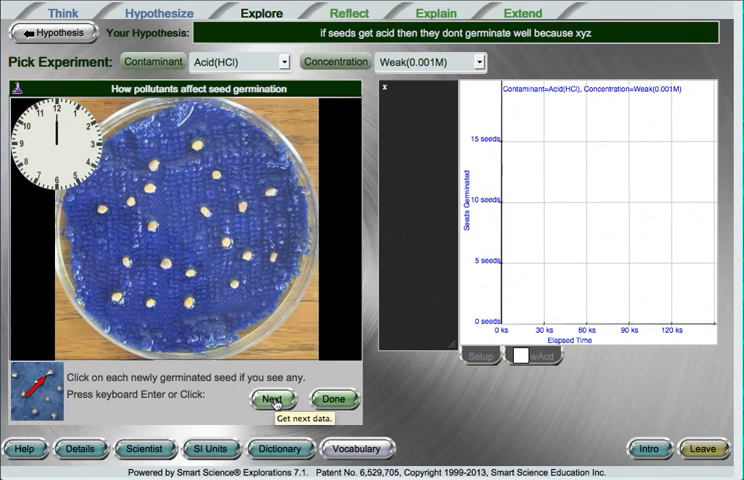
Step through time and mark germinated seeds, reaching about 17 seeds.
click(297, 398)
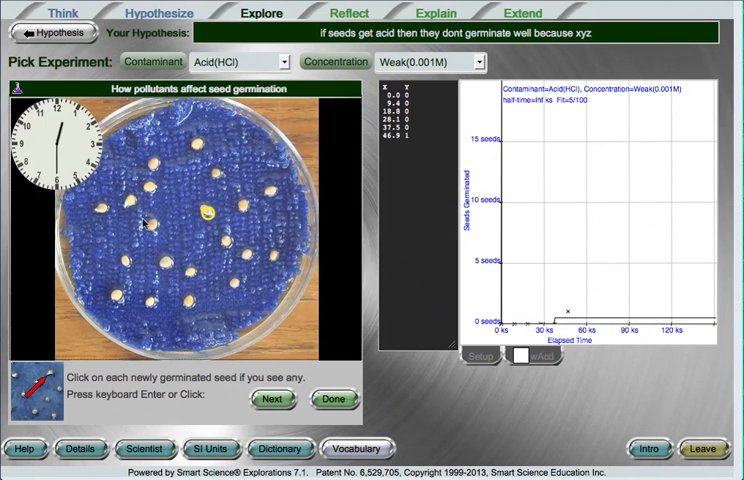
click(127, 205)
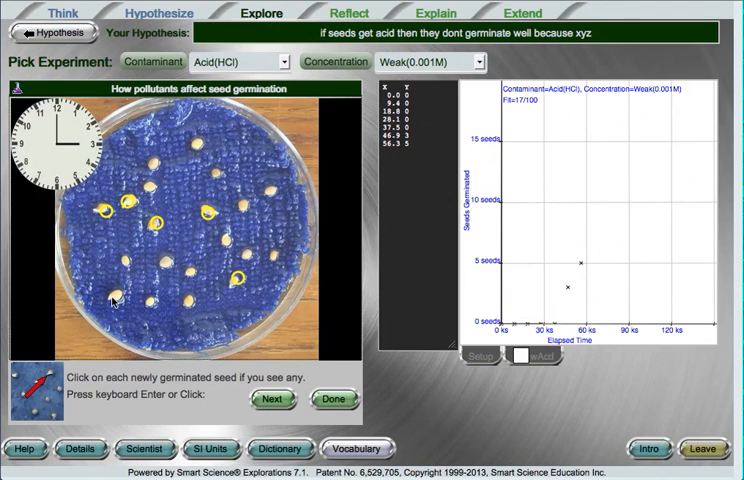
click(112, 298)
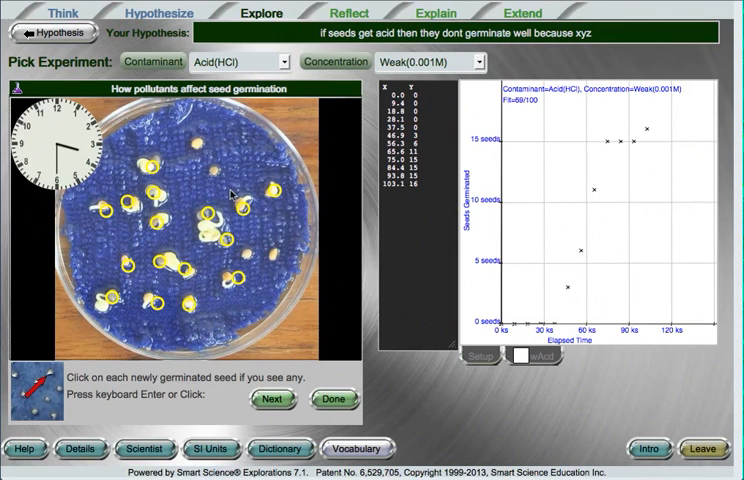
click(267, 250)
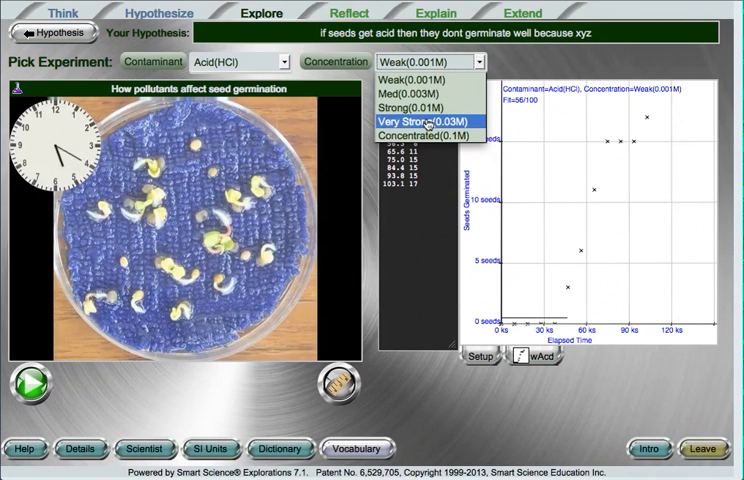
Run the Very Strong(0.03M) acid experiment, recording zero germination through 150 ks.
click(421, 123)
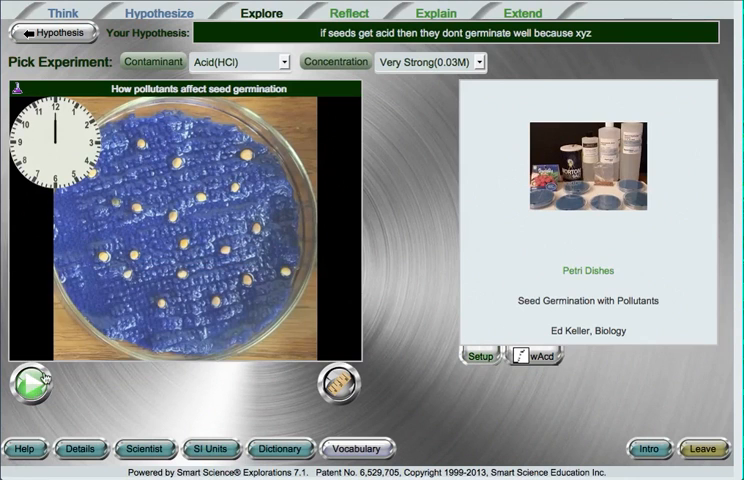
click(349, 13)
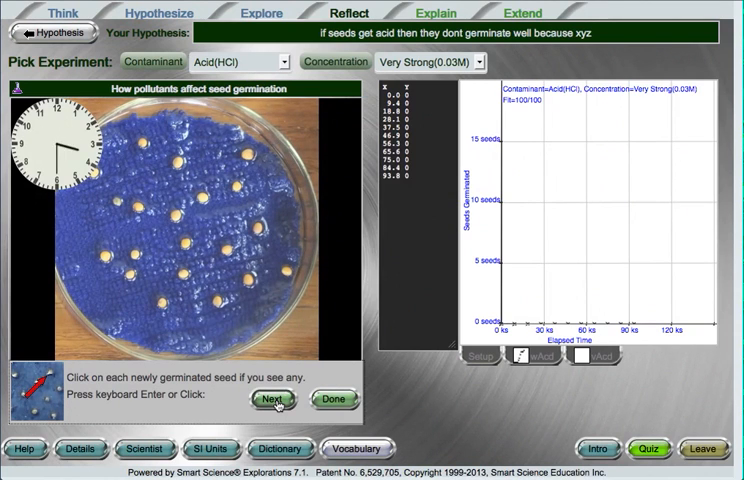
click(296, 399)
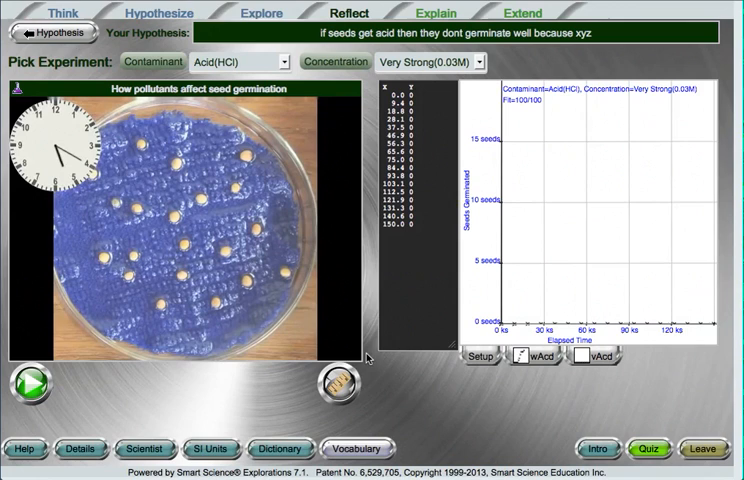
mouse_move(176, 153)
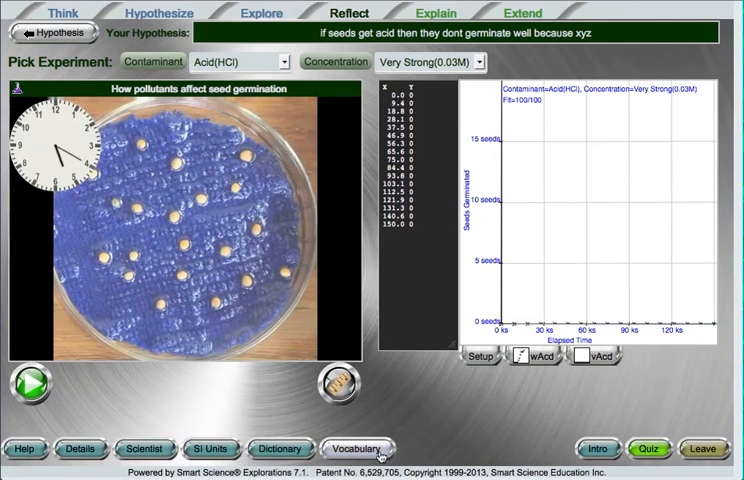
mouse_move(24, 448)
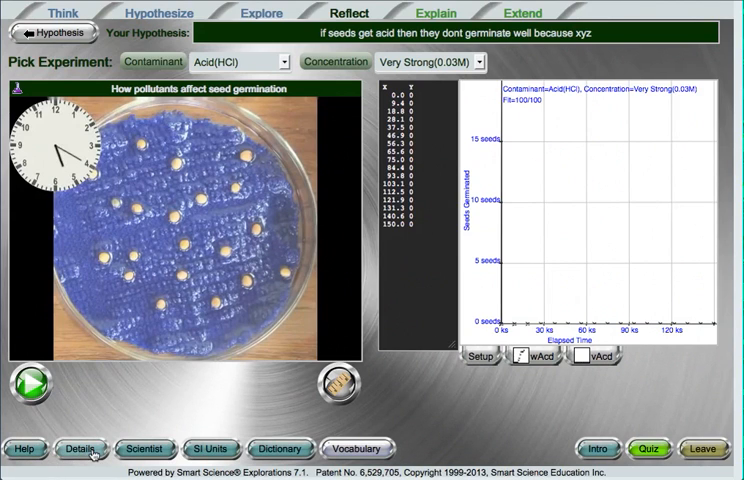
mouse_move(79, 448)
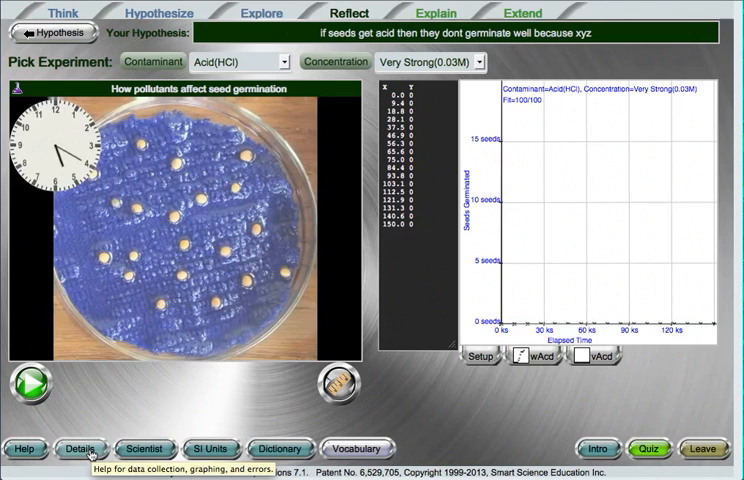
click(144, 448)
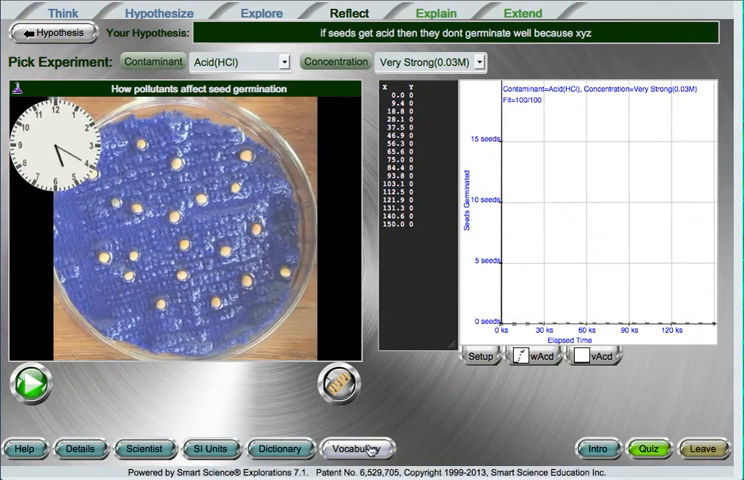
mouse_move(358, 448)
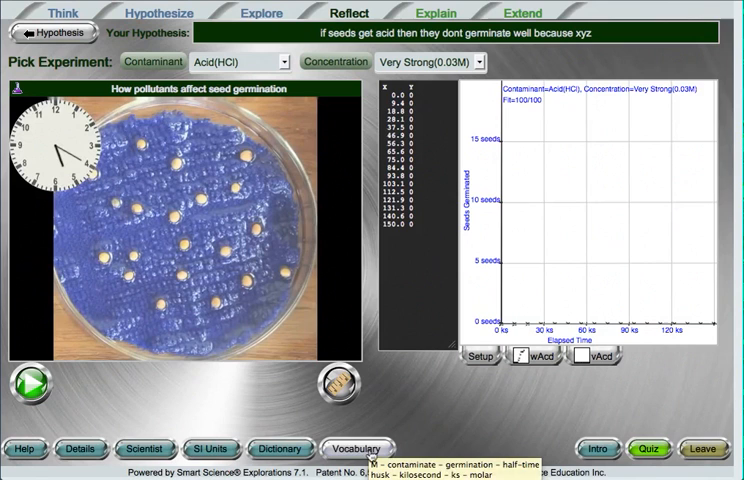
click(357, 448)
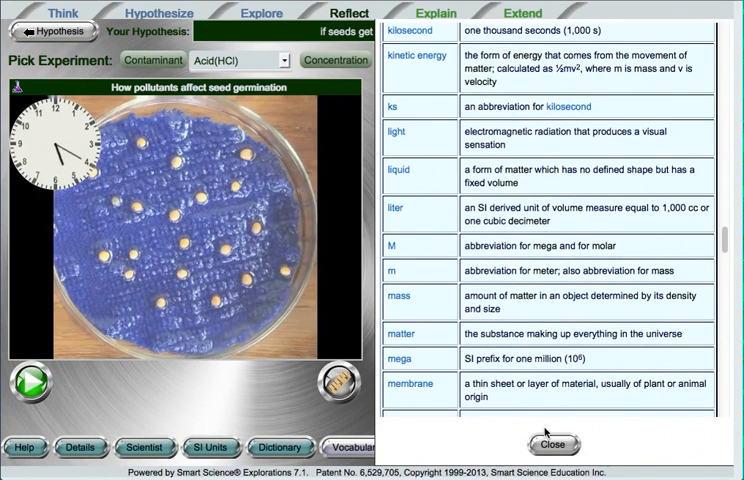
click(555, 445)
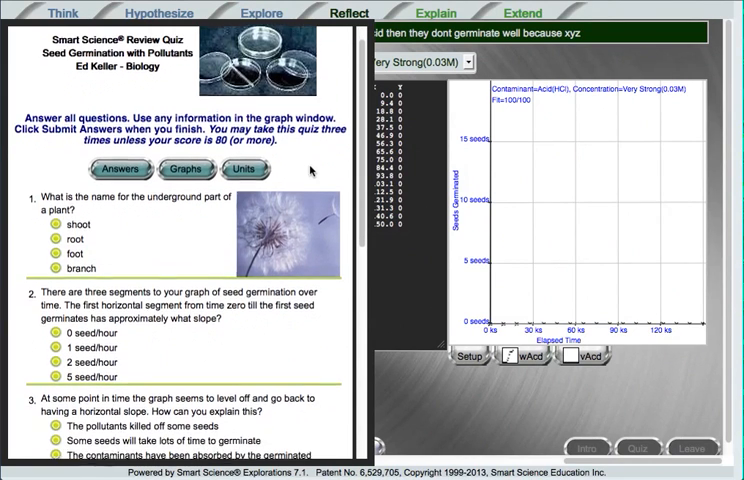
Submit the Seed Germination with Pollutants review quiz answers and confirm the submission.
scroll(down, 3)
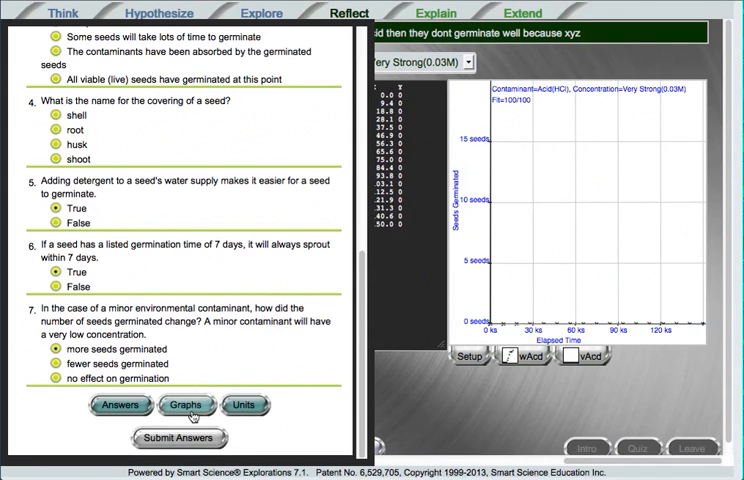
click(178, 436)
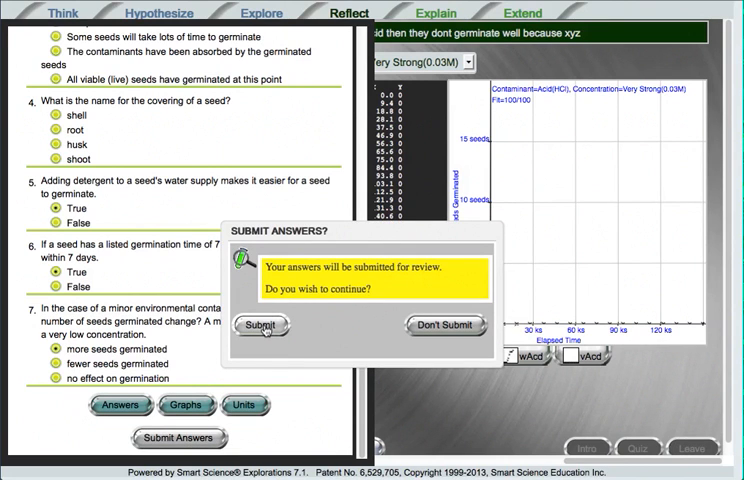
click(259, 325)
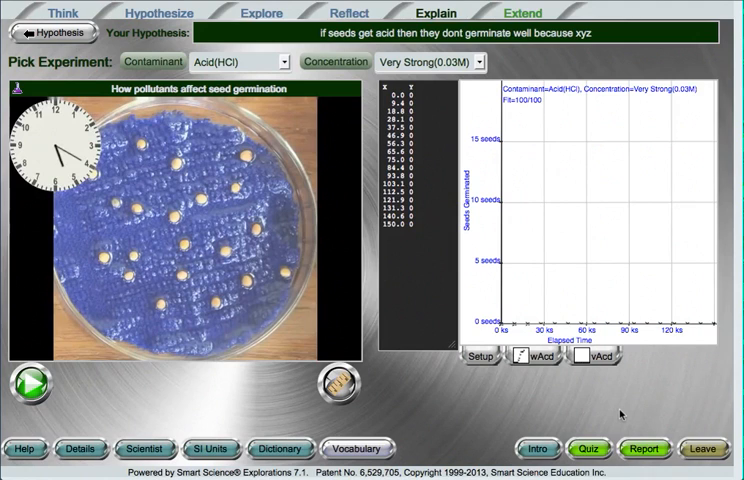
mouse_move(639, 405)
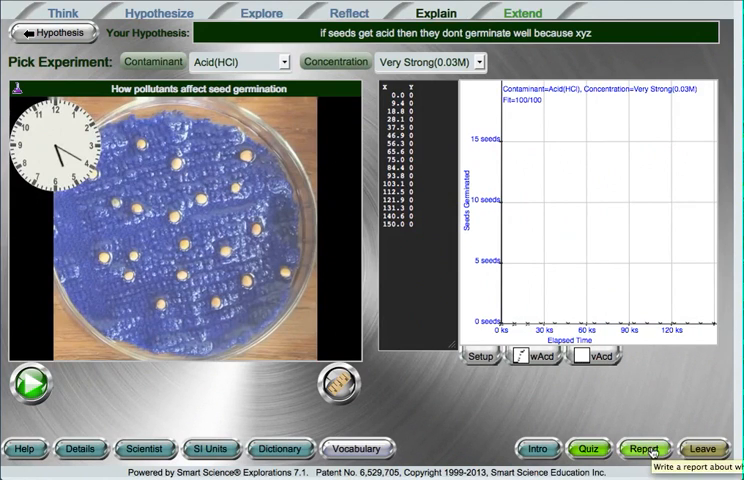
Open the lab report and scroll past the Introduction and Procedure sections.
click(665, 448)
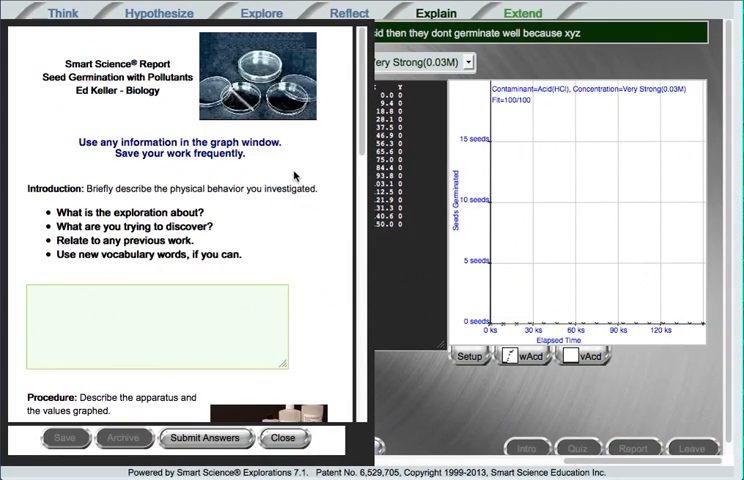
mouse_move(290, 105)
text(fdgd)
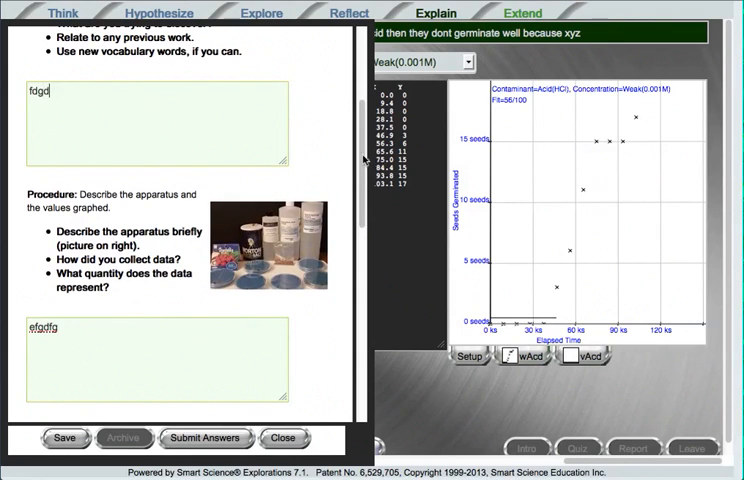
scroll(down, 3)
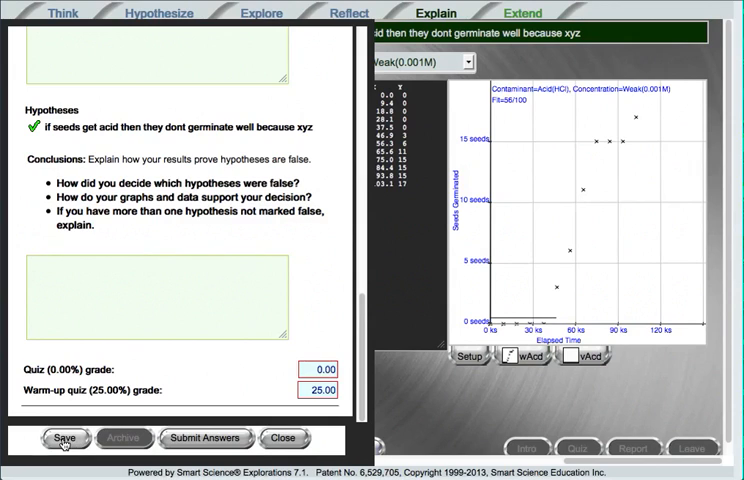
Save the lab report with its introduction and procedure text.
click(60, 437)
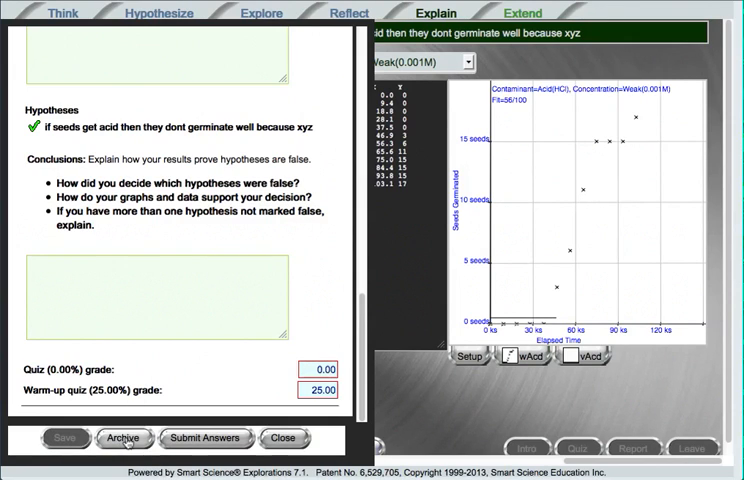
mouse_move(123, 437)
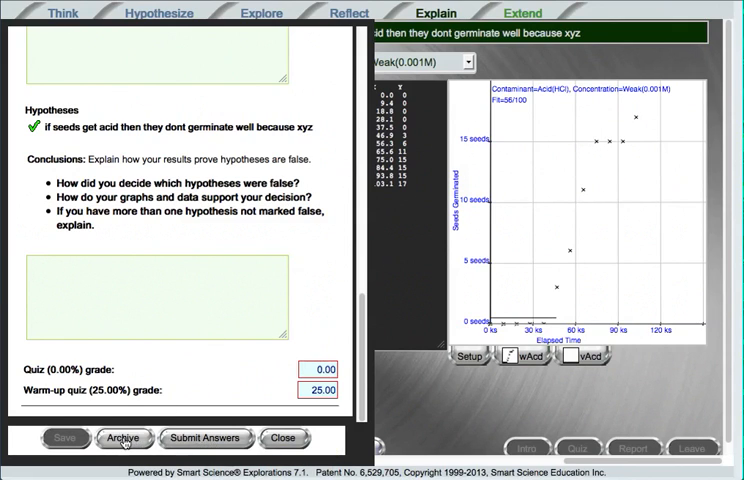
mouse_move(123, 437)
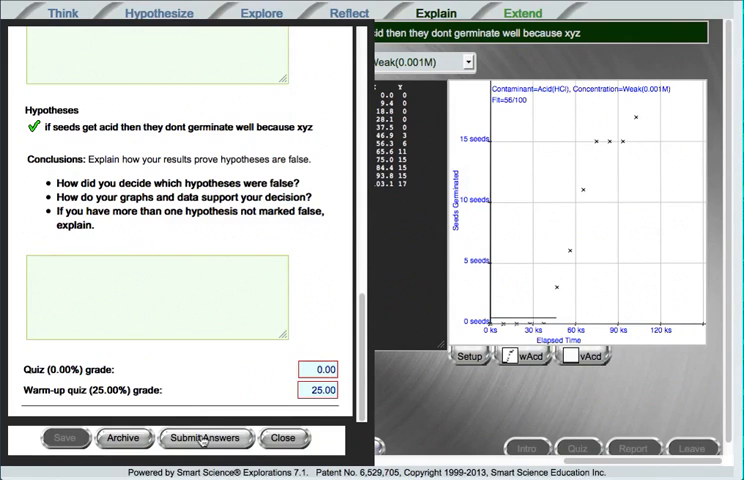
mouse_move(199, 437)
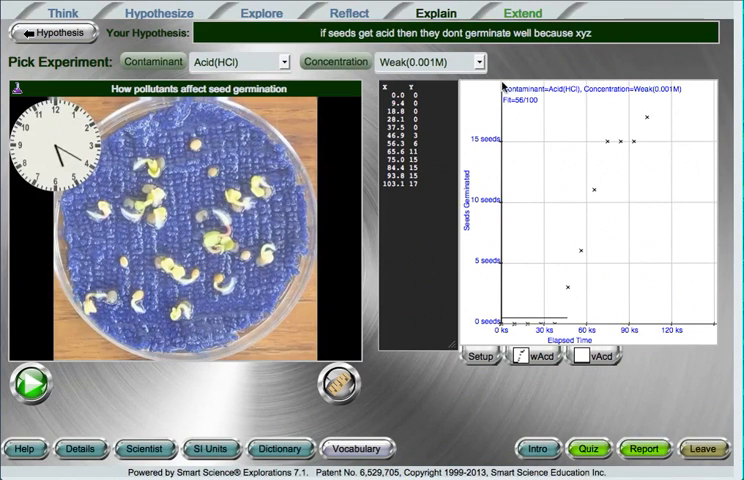
mouse_move(503, 85)
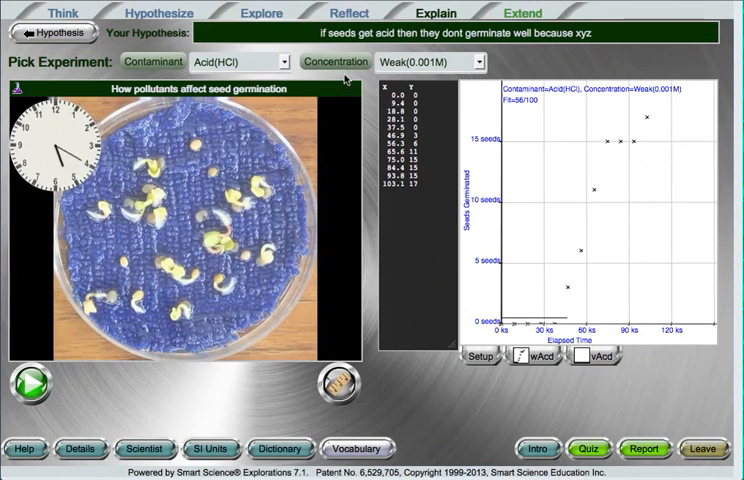